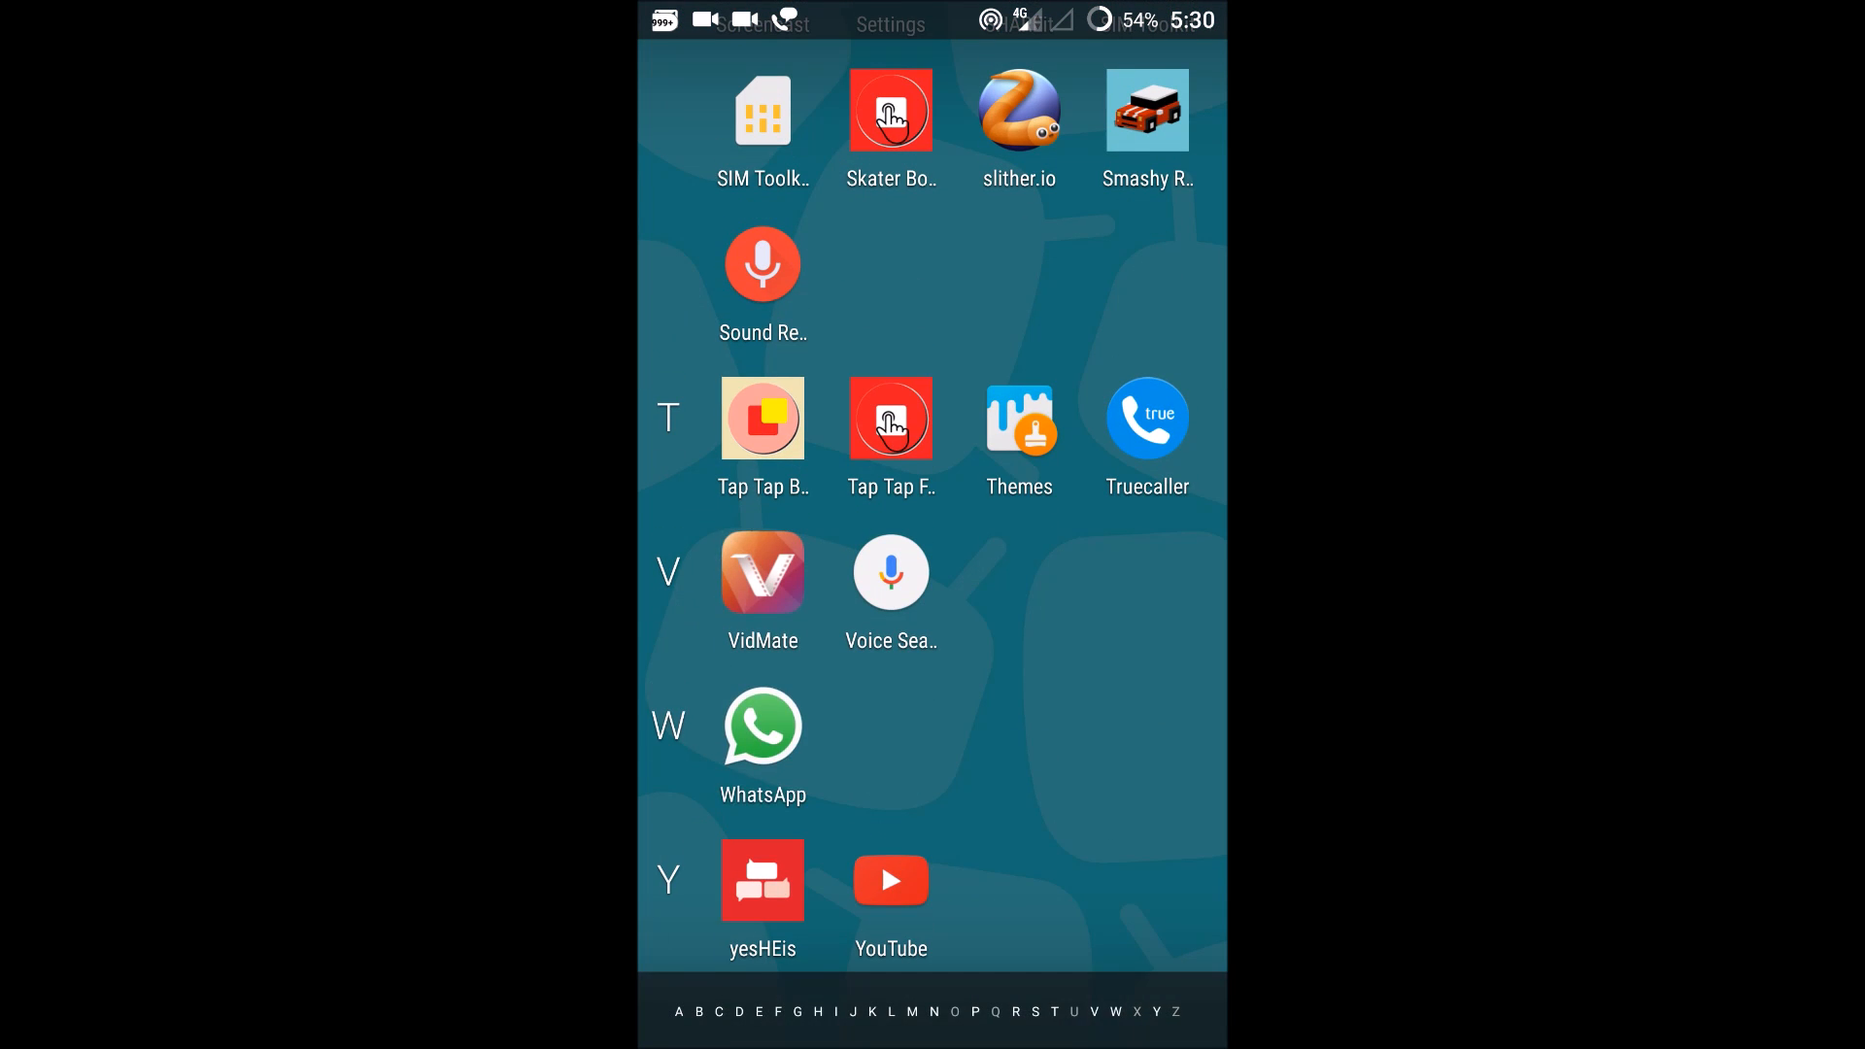
- Launch WhatsApp from the Android app drawer
{"action": "left_click", "coordinate": [763, 724]}
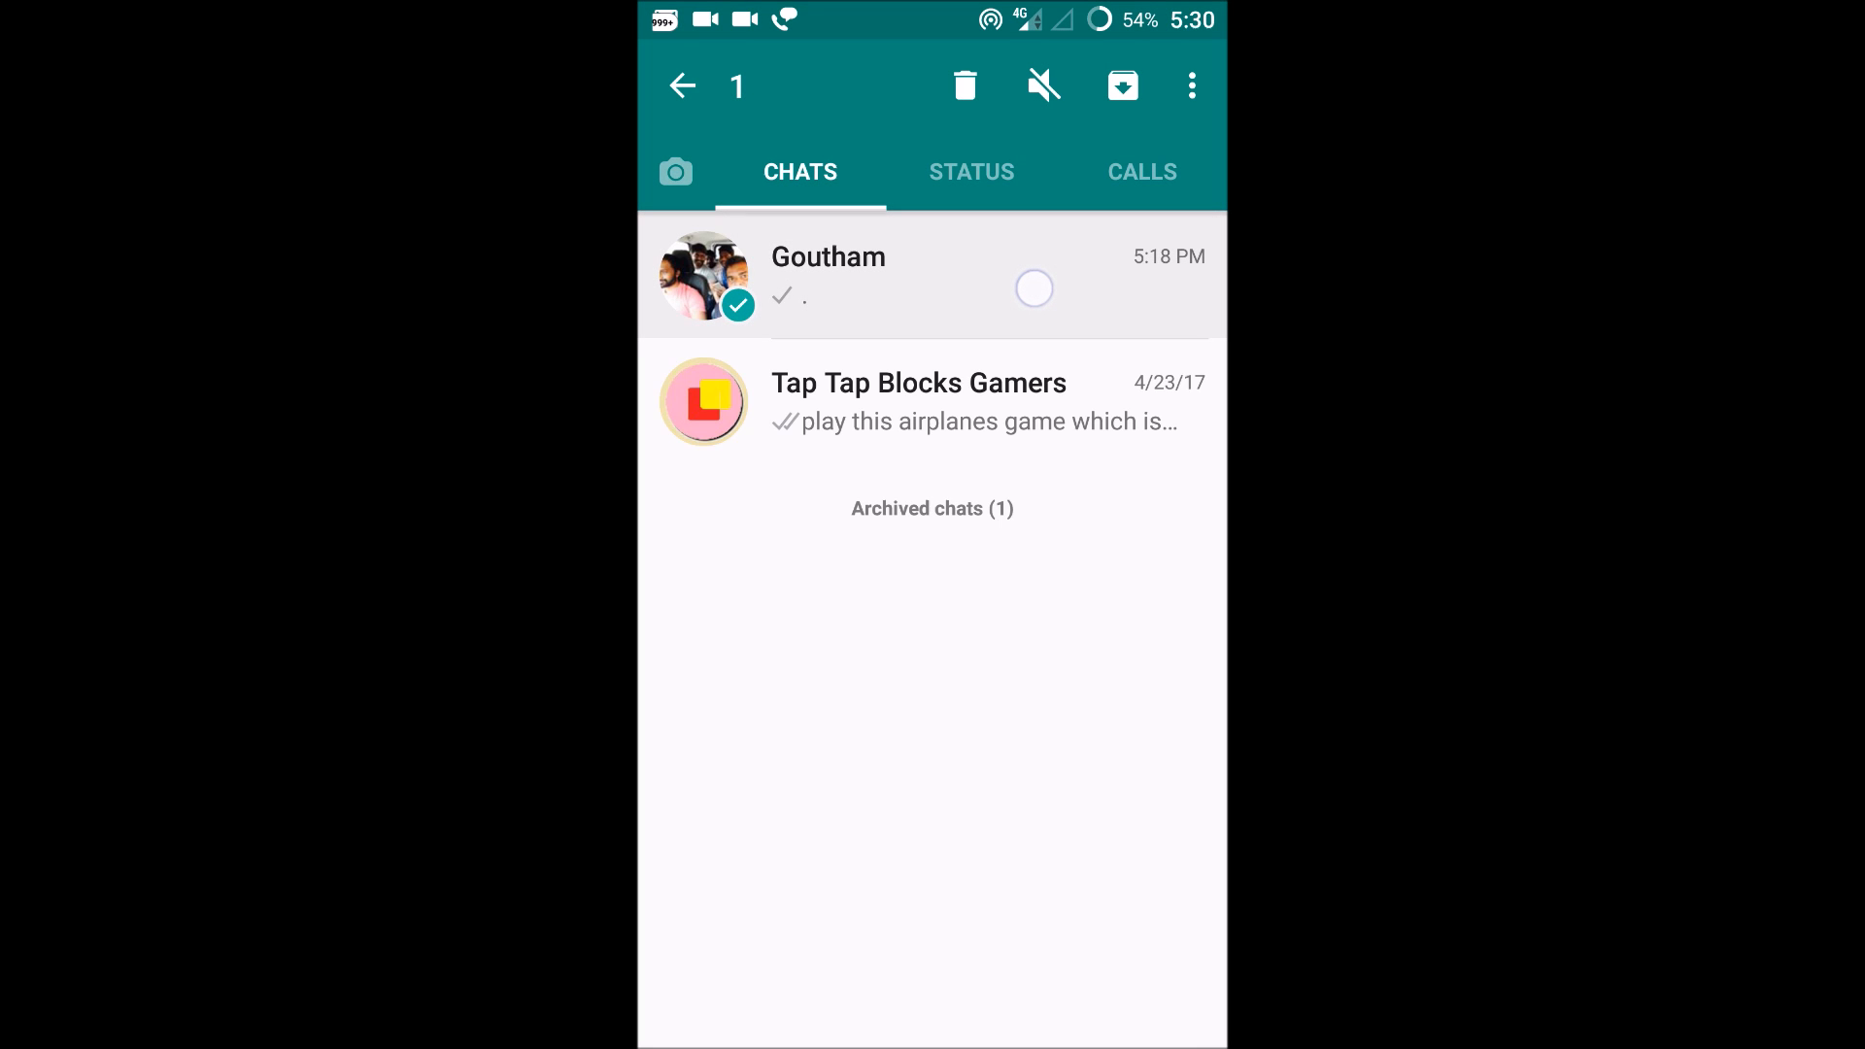
- Select the Goutham chat and archive it, raising Archived chats to 2
{"action": "left_click", "coordinate": [1034, 287]}
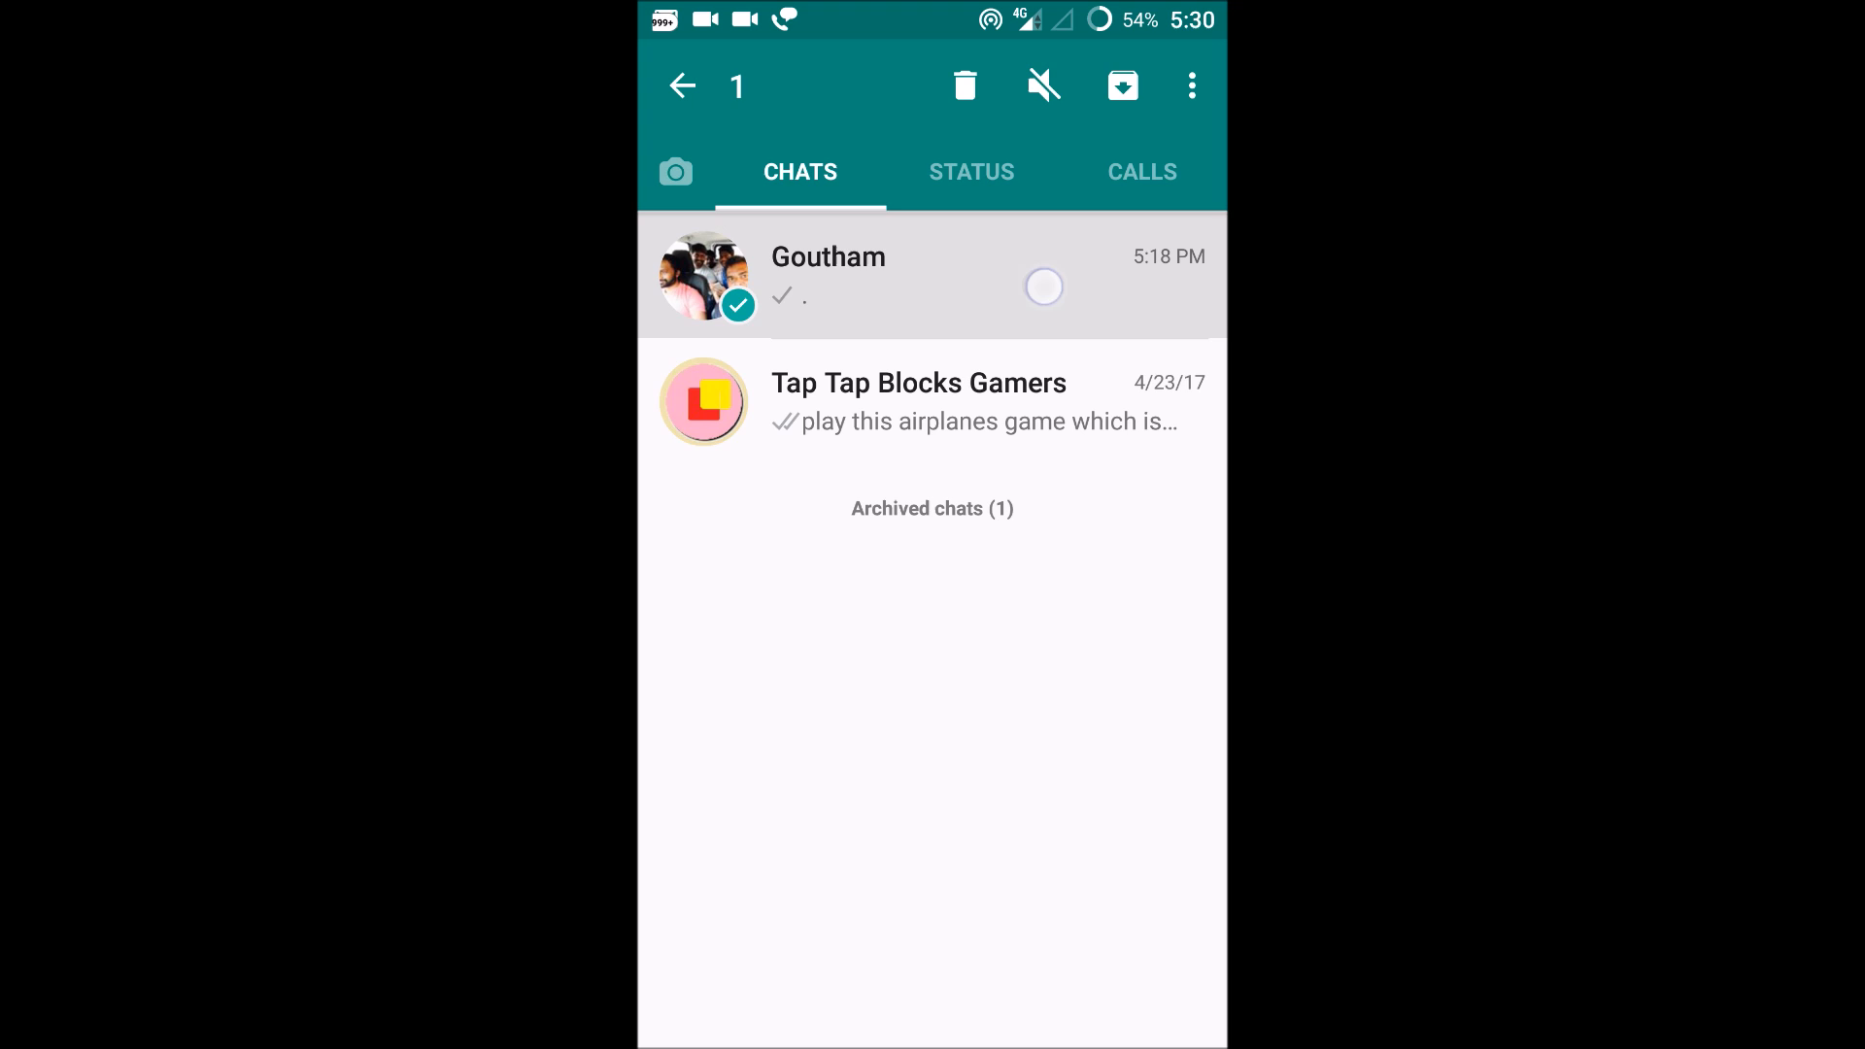
{"action": "left_click", "coordinate": [682, 85]}
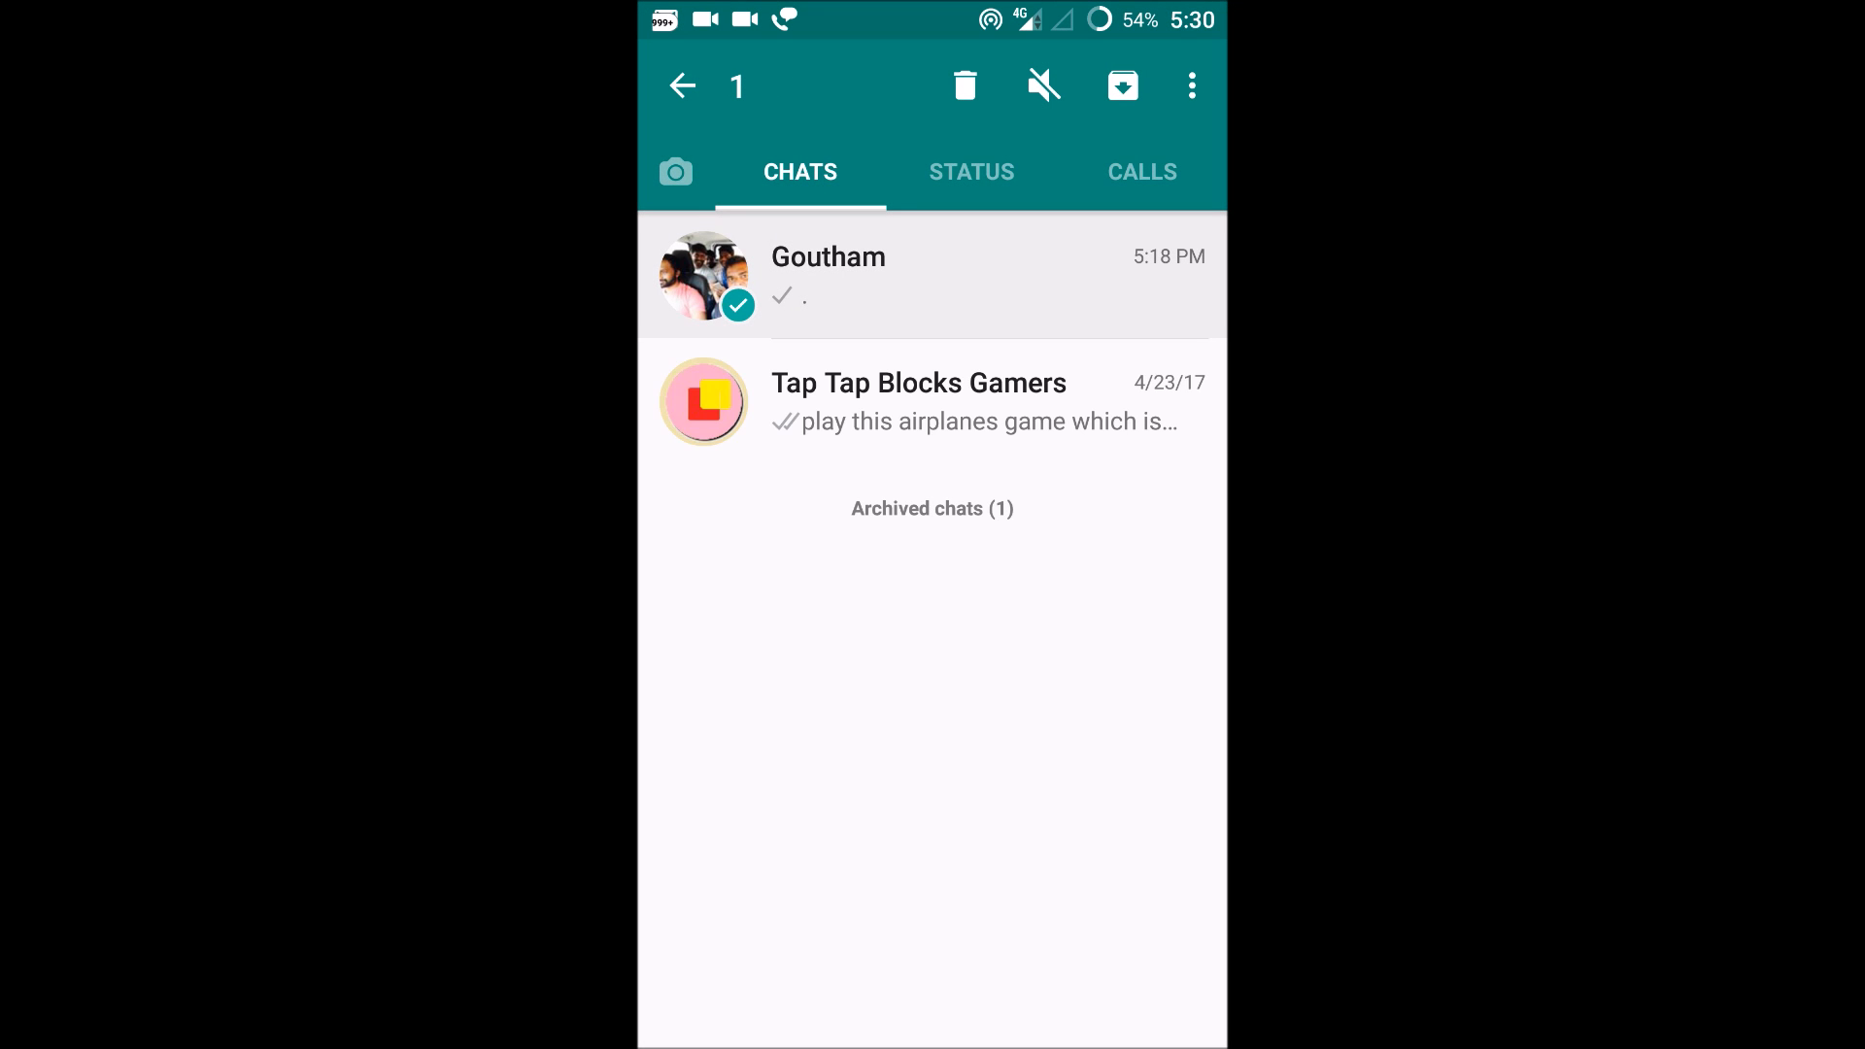
{"action": "left_click", "coordinate": [873, 134]}
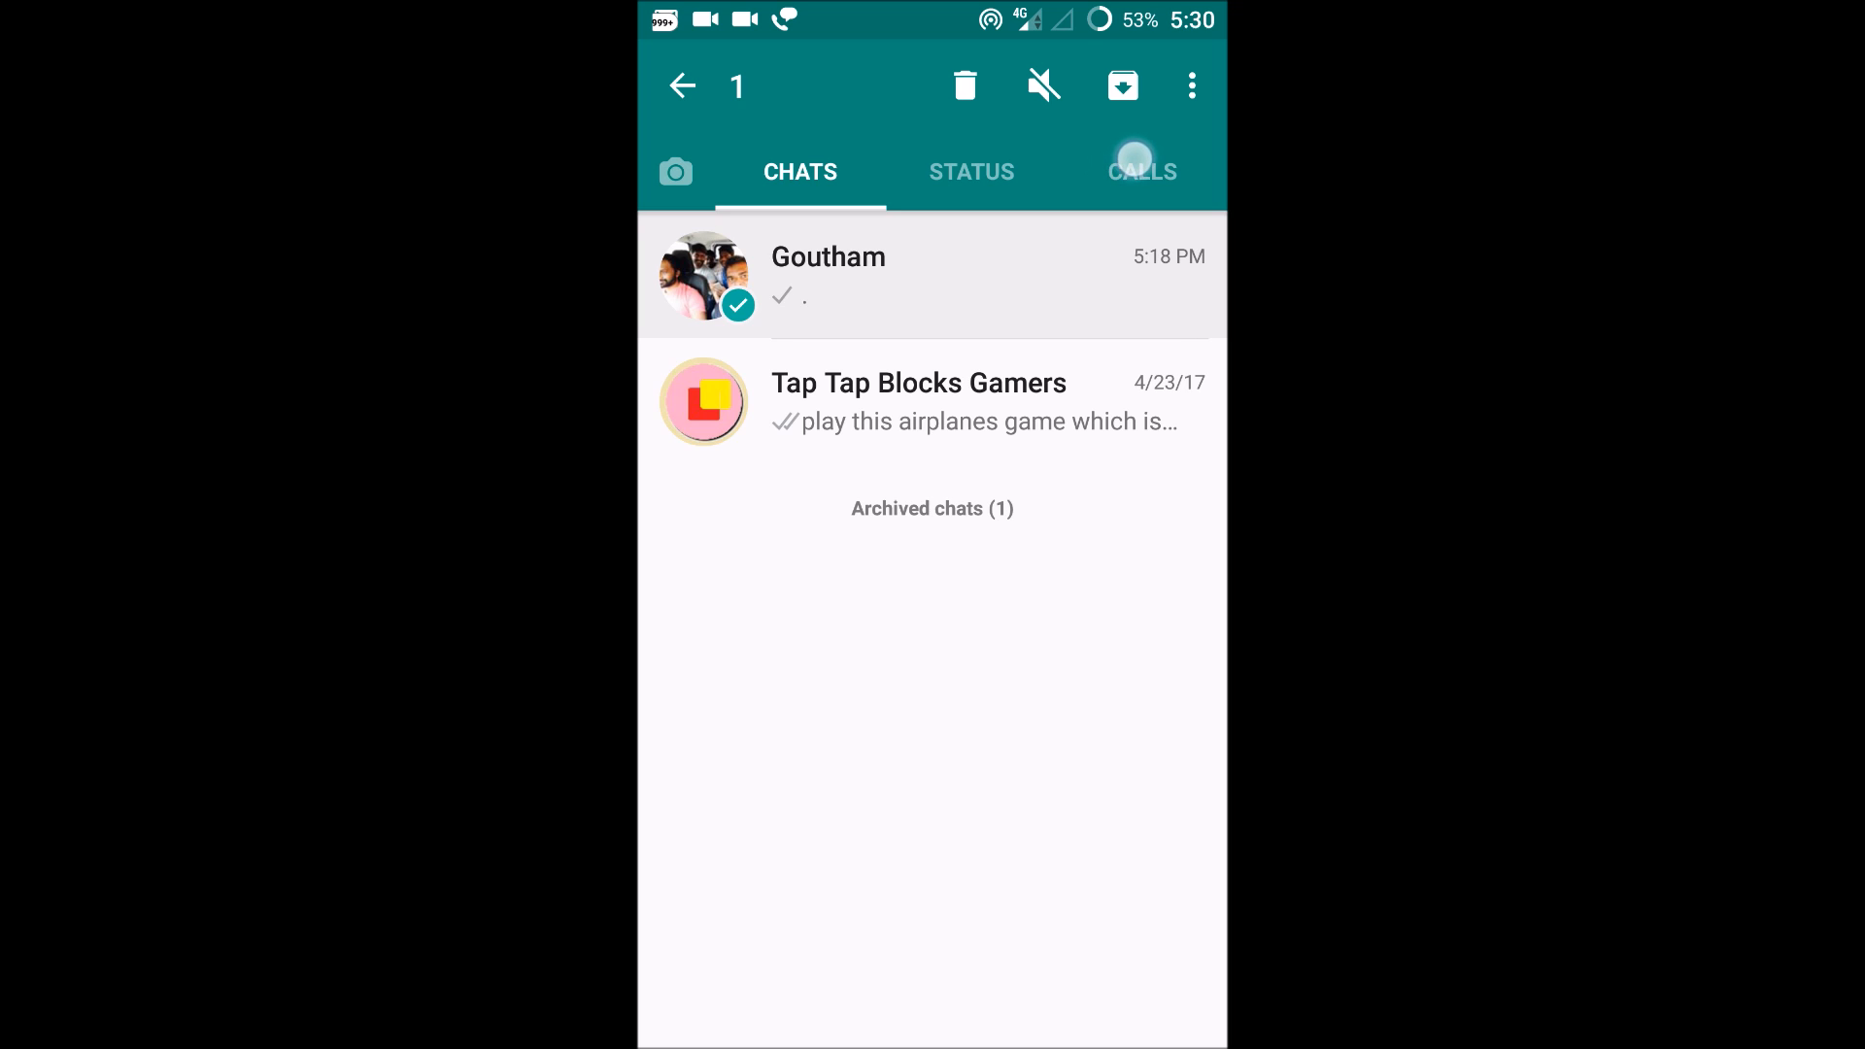
{"action": "left_click", "coordinate": [1120, 85]}
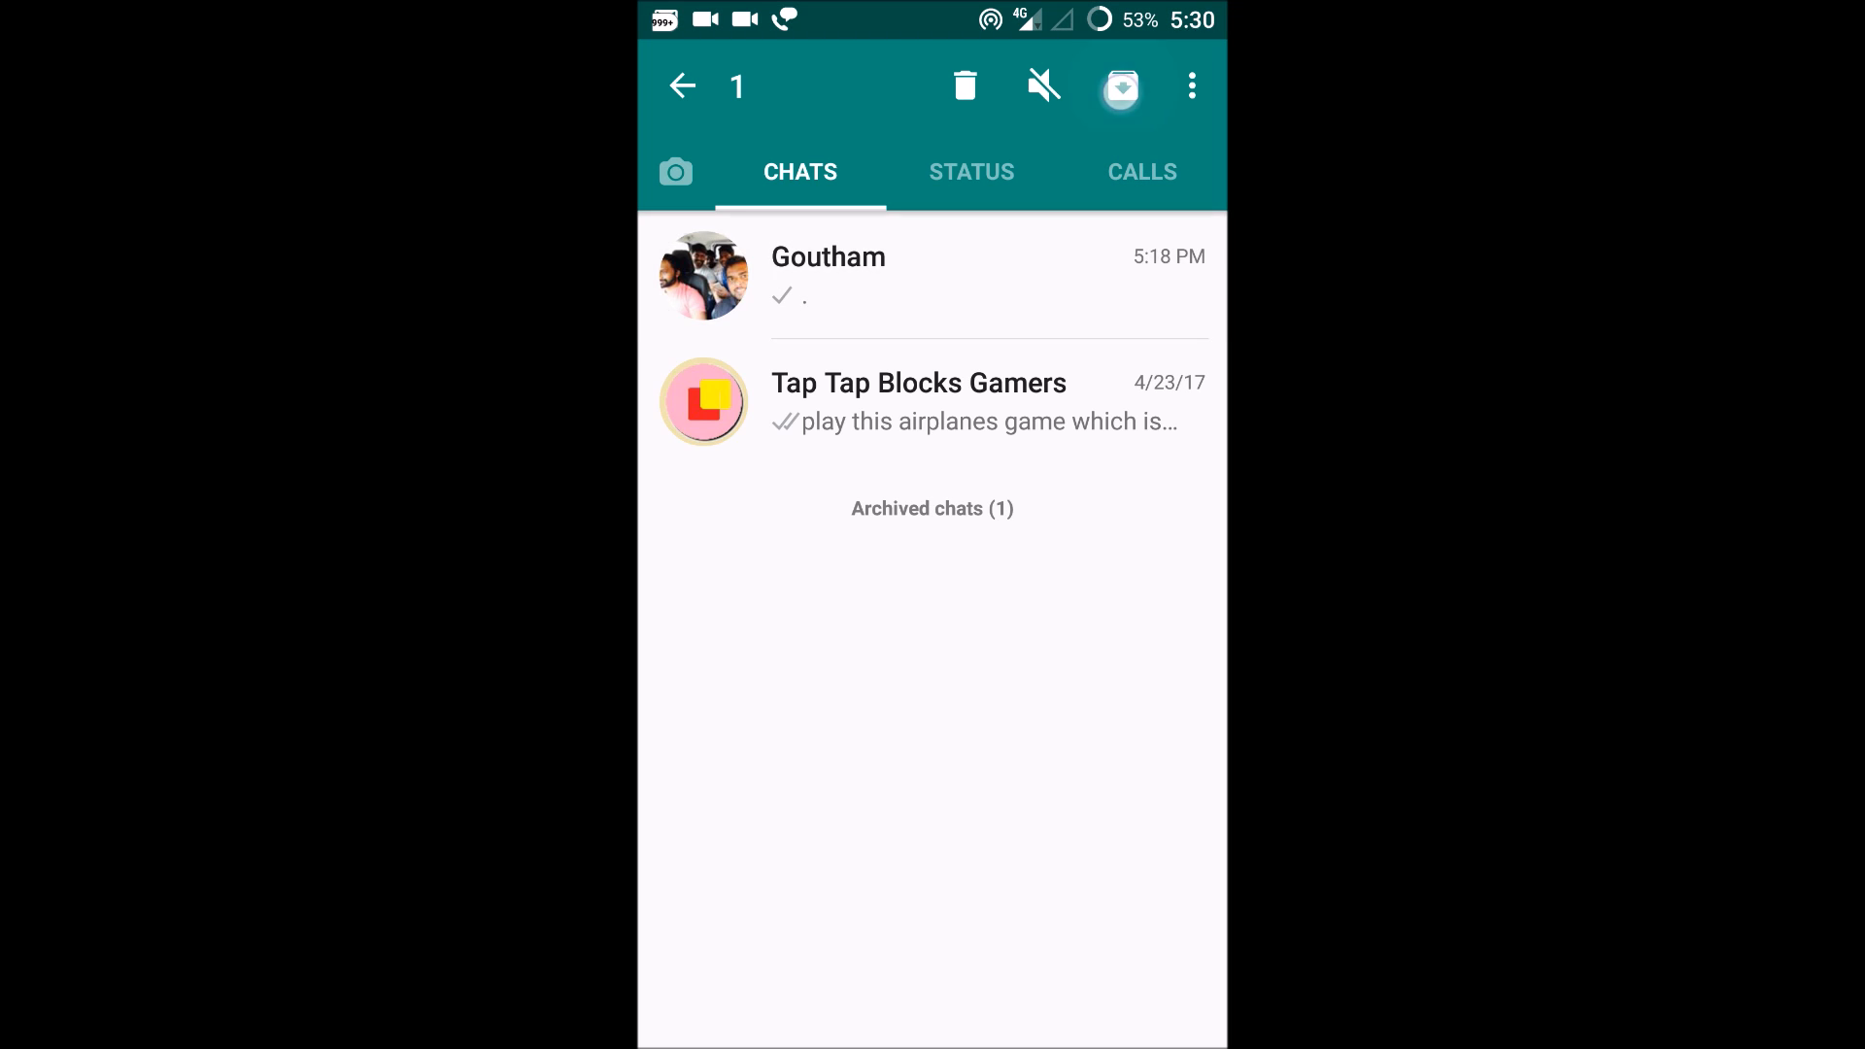
{"action": "left_click", "coordinate": [1118, 85]}
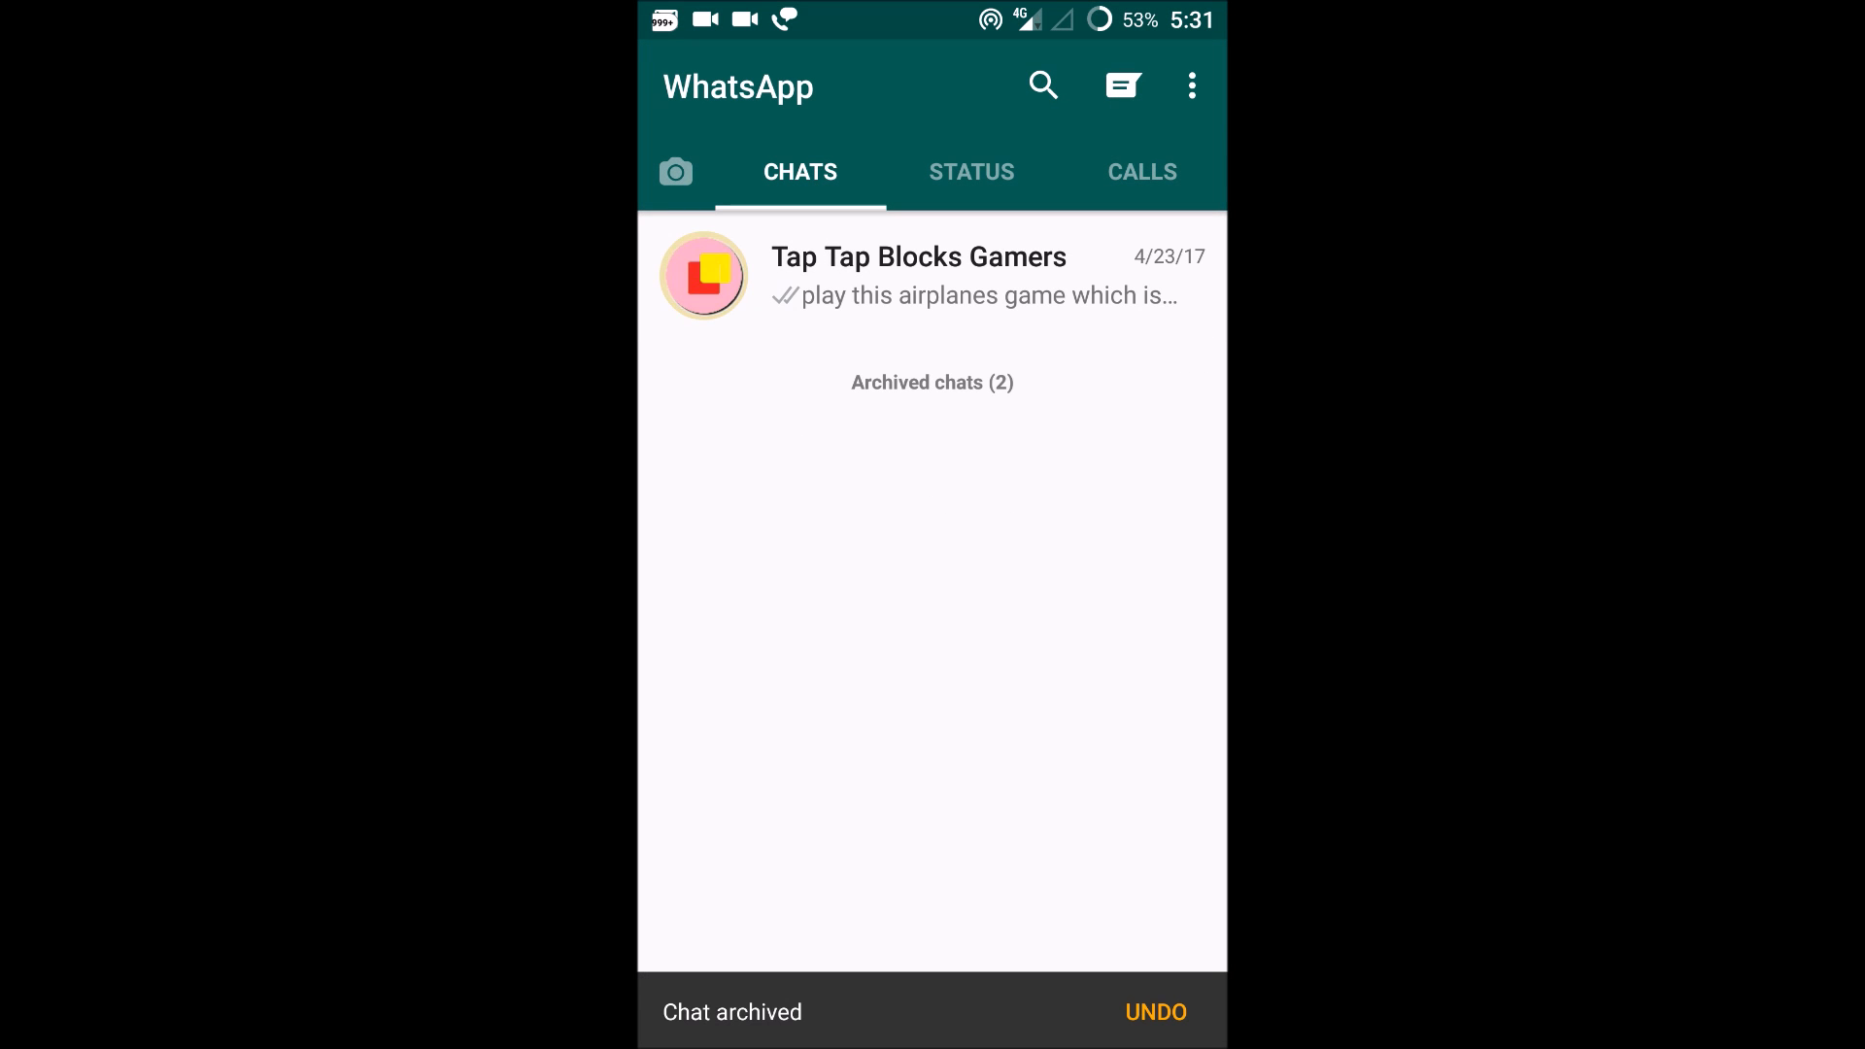